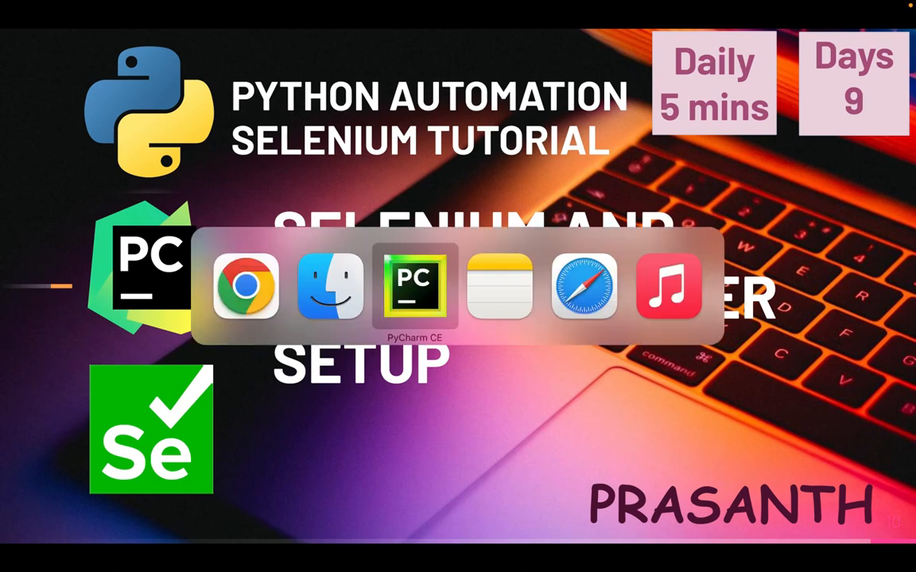
# Step: Bring the PythonSeleniumSeries project forward and select its project root
pyautogui.click(413, 286)
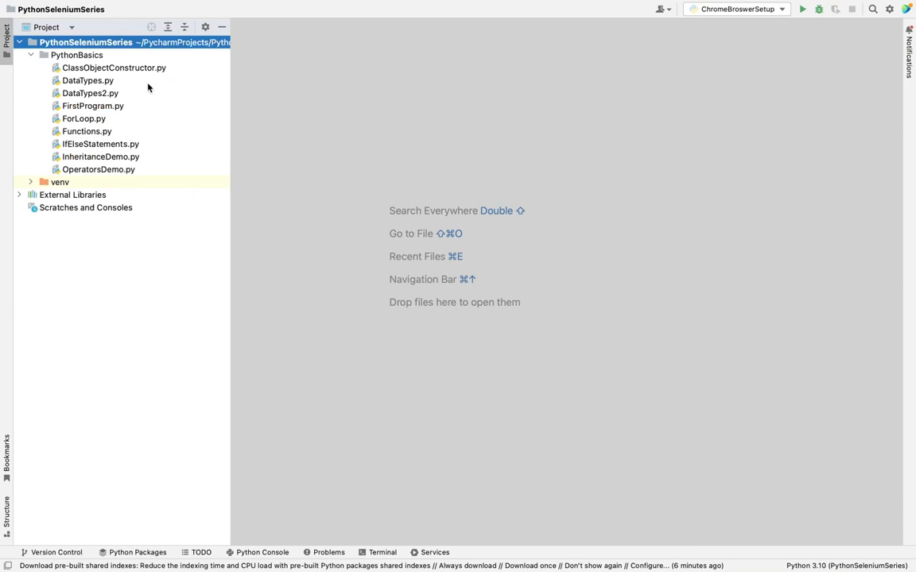
pyautogui.moveTo(105, 130)
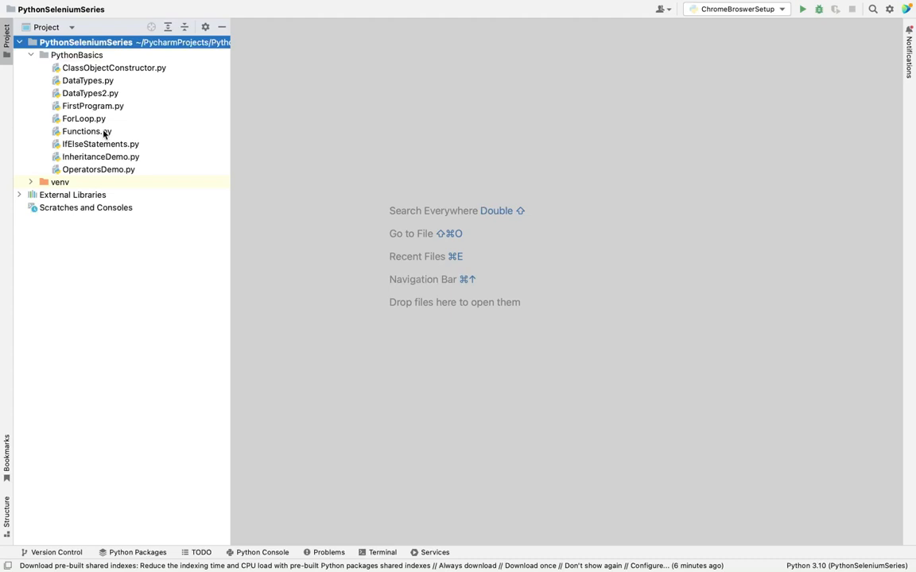
pyautogui.click(86, 42)
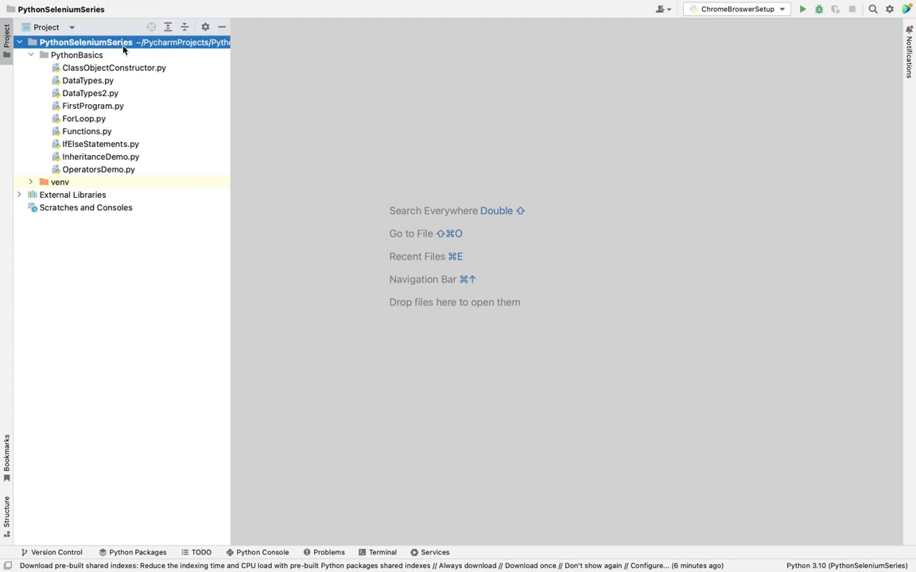
# Step: Create a new directory named seleniumbasics under the project root
pyautogui.rightClick(83, 41)
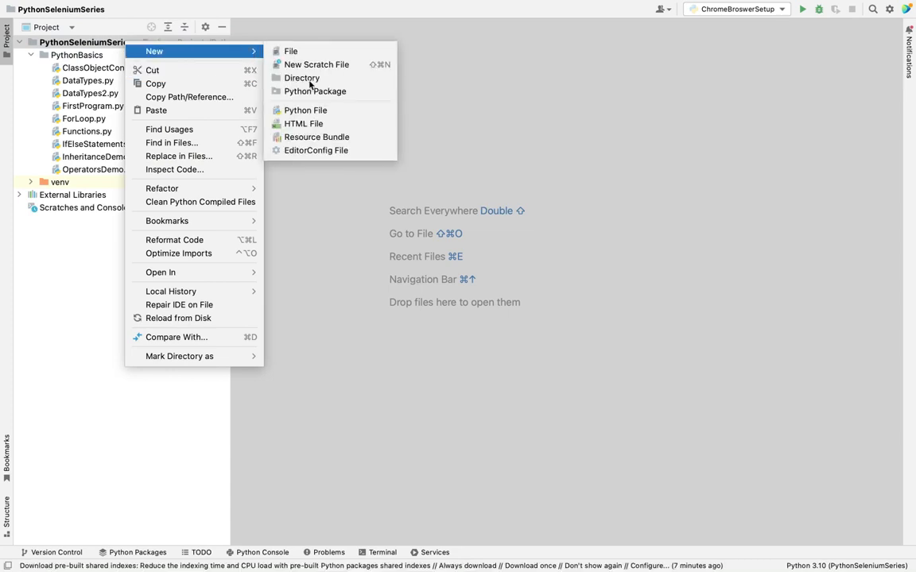
pyautogui.click(302, 78)
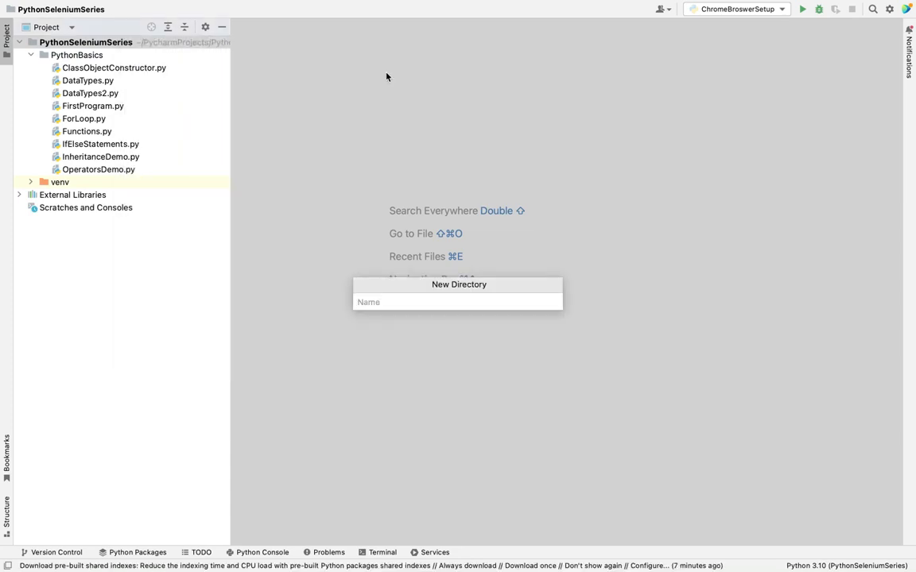
pyautogui.write('selenium')
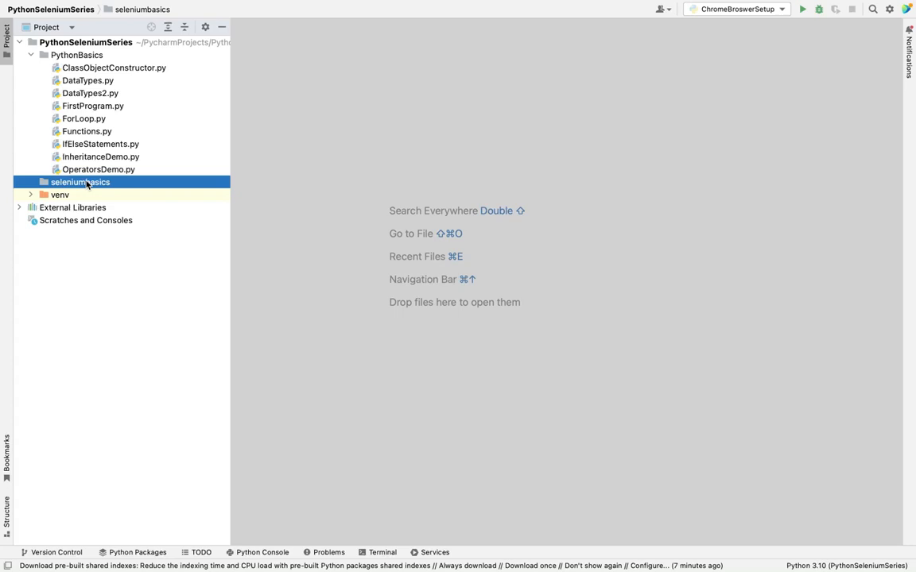
# Step: Create a new Python file browsersetup.py inside the seleniumbasics folder
pyautogui.rightClick(79, 182)
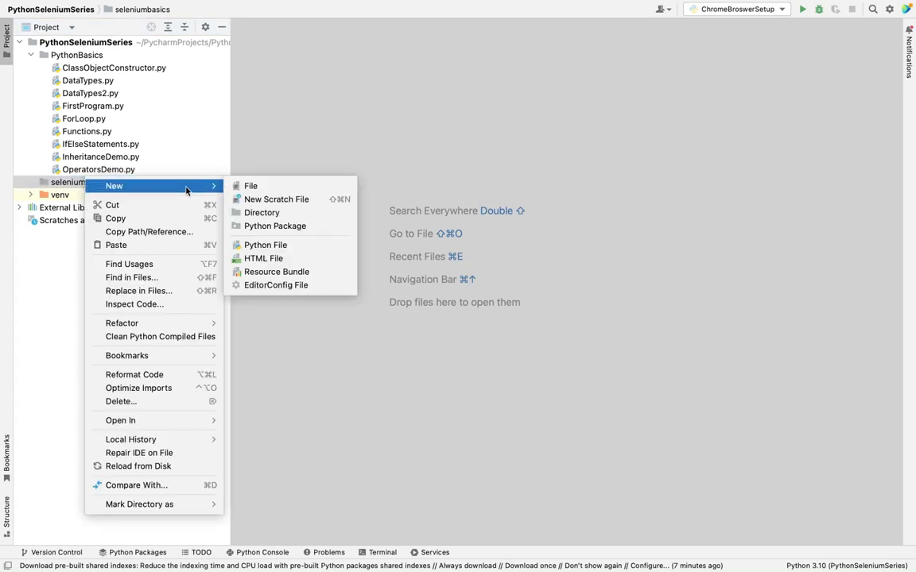
pyautogui.click(265, 245)
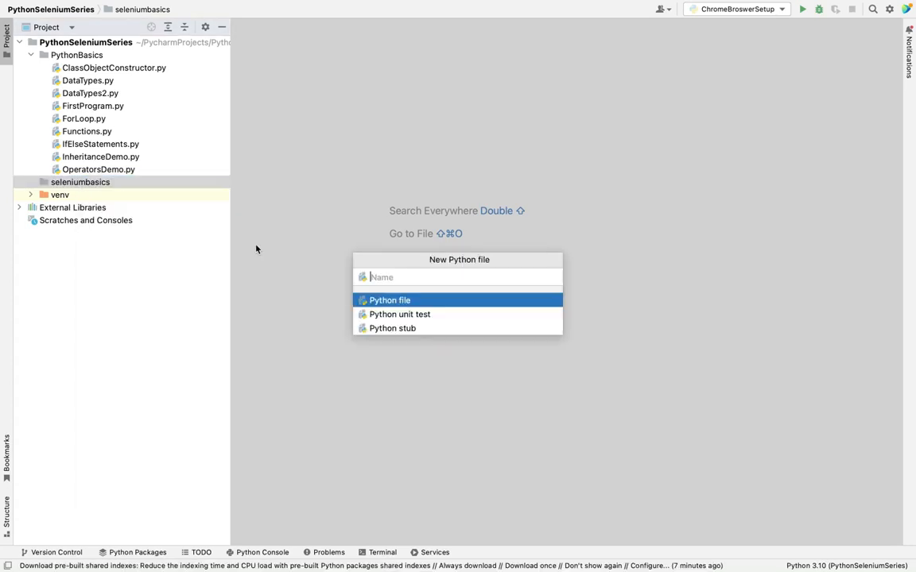
pyautogui.write('bro')
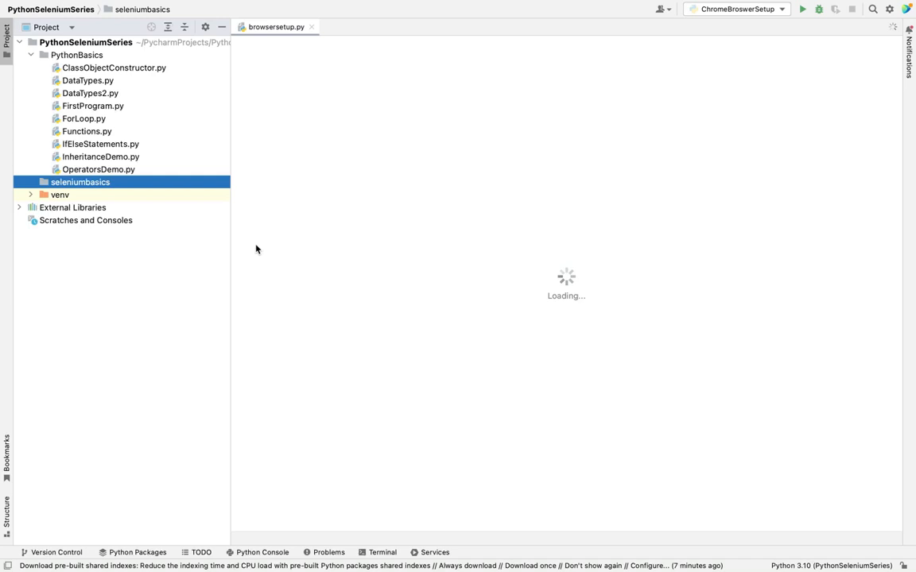
pyautogui.moveTo(256, 259)
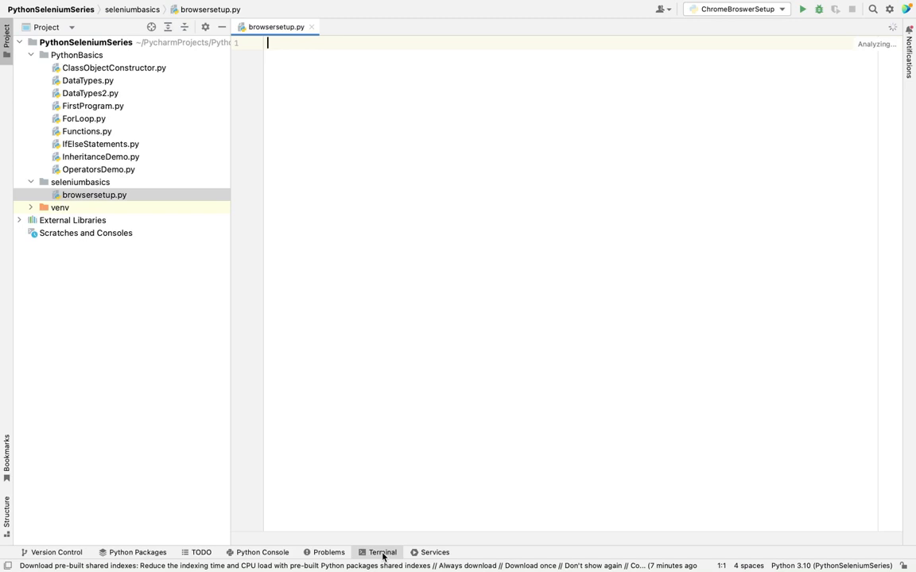
# Step: Run 'pip3 install selenium' in the project terminal
pyautogui.click(381, 553)
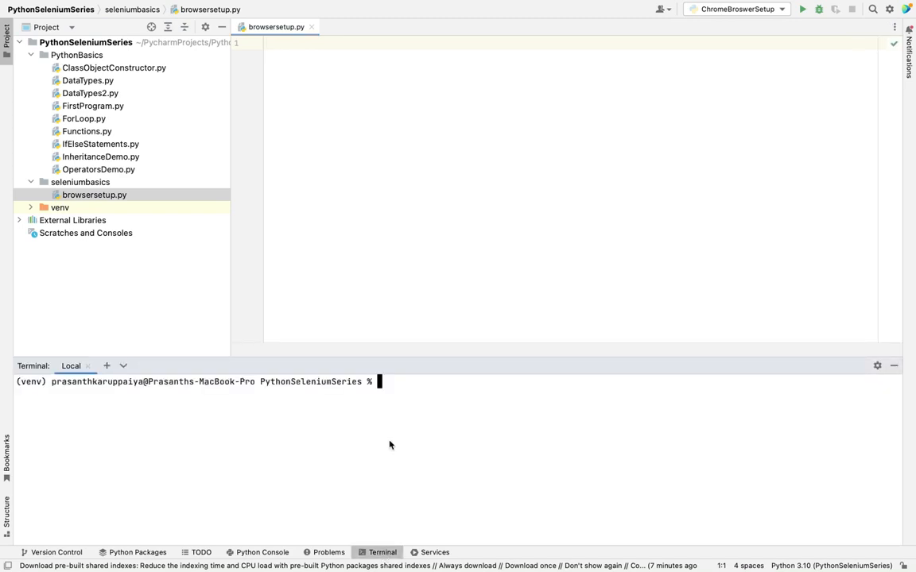
pyautogui.write('pip3')
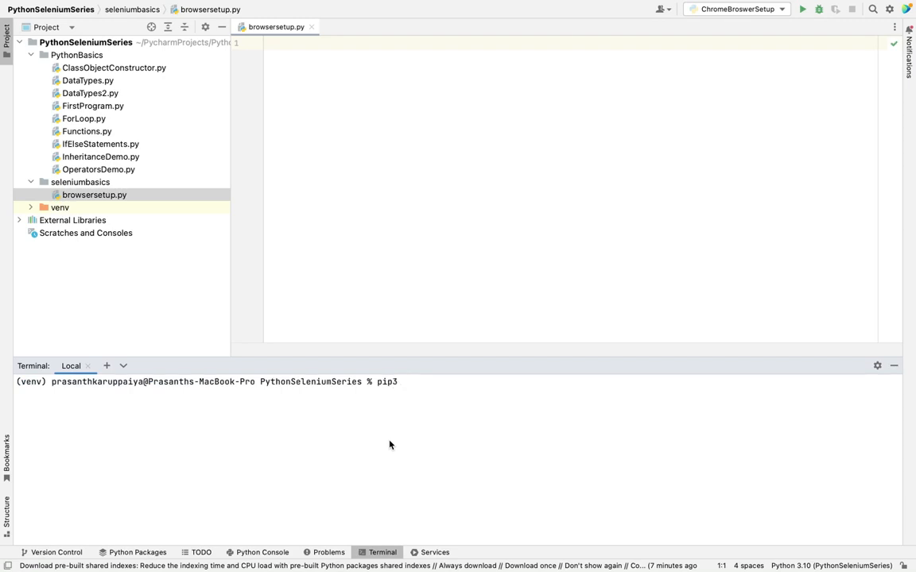
pyautogui.write('install se;e')
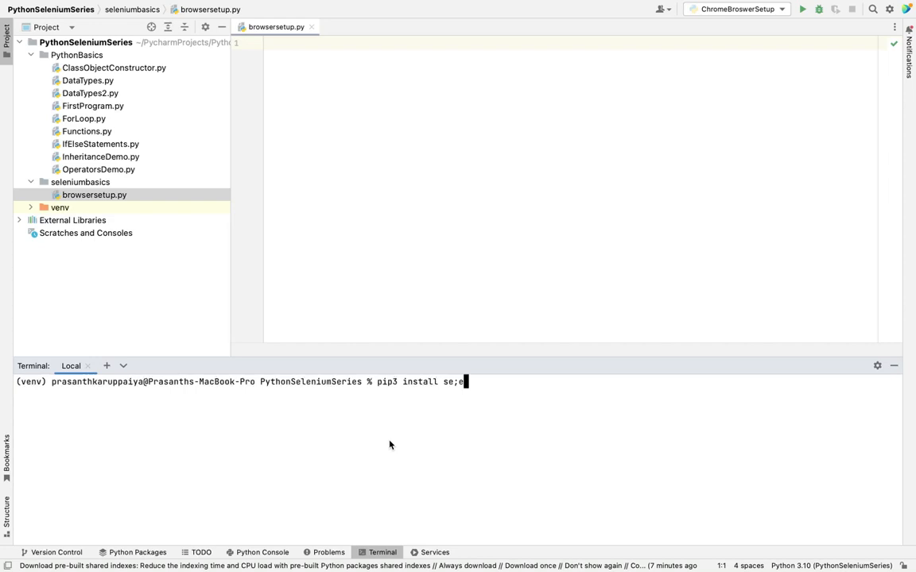
pyautogui.write('selenium')
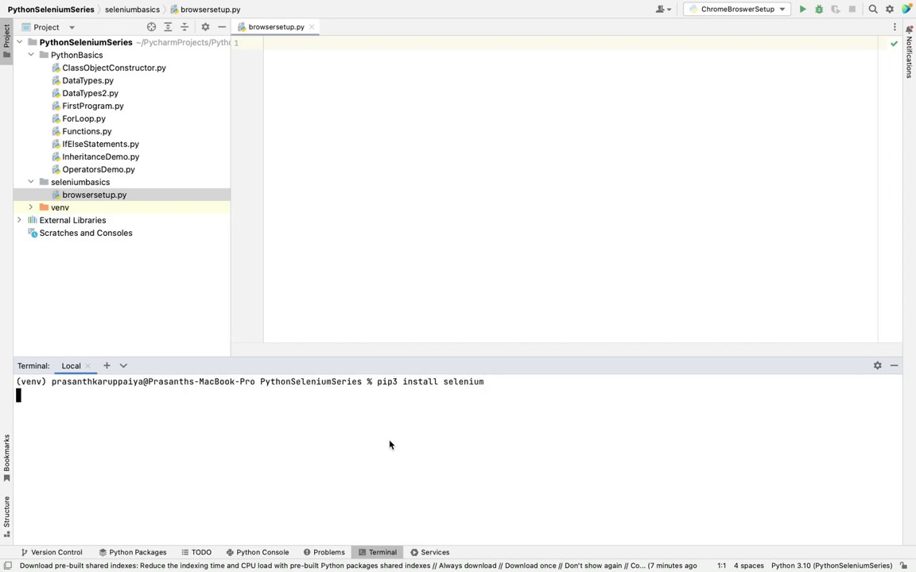
pyautogui.press('enter')
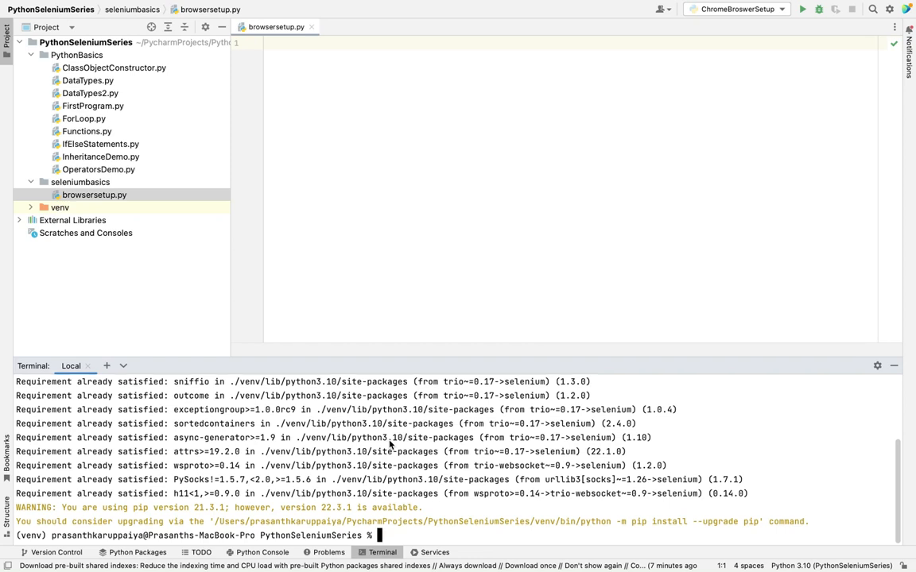
# Step: Run 'pip3 install webdriver_manager' in the project terminal
pyautogui.write('pip3')
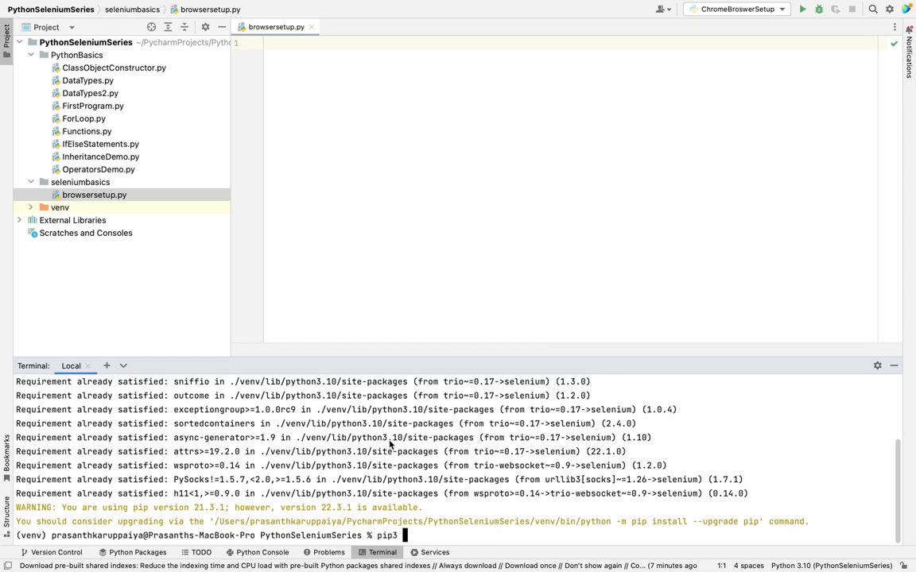
pyautogui.write('install we')
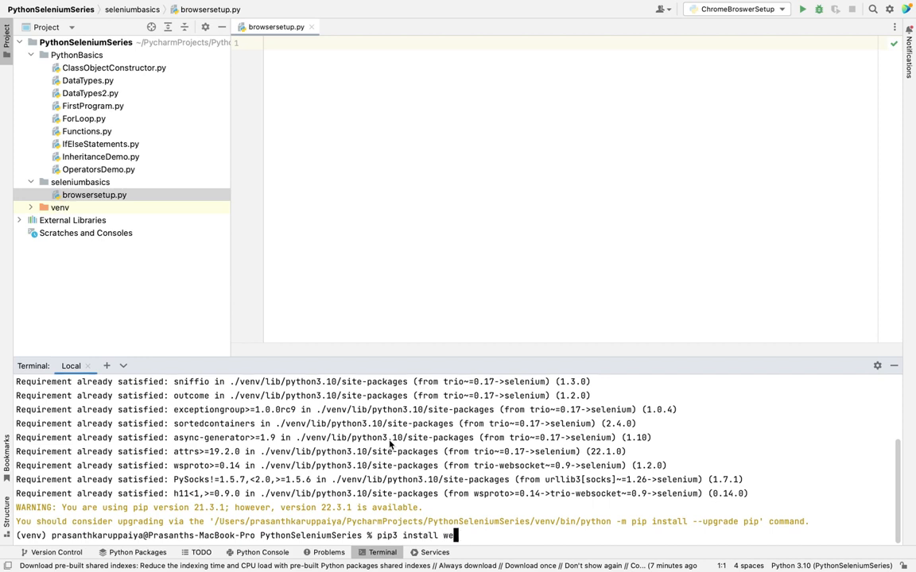
pyautogui.write('bdriver_manager')
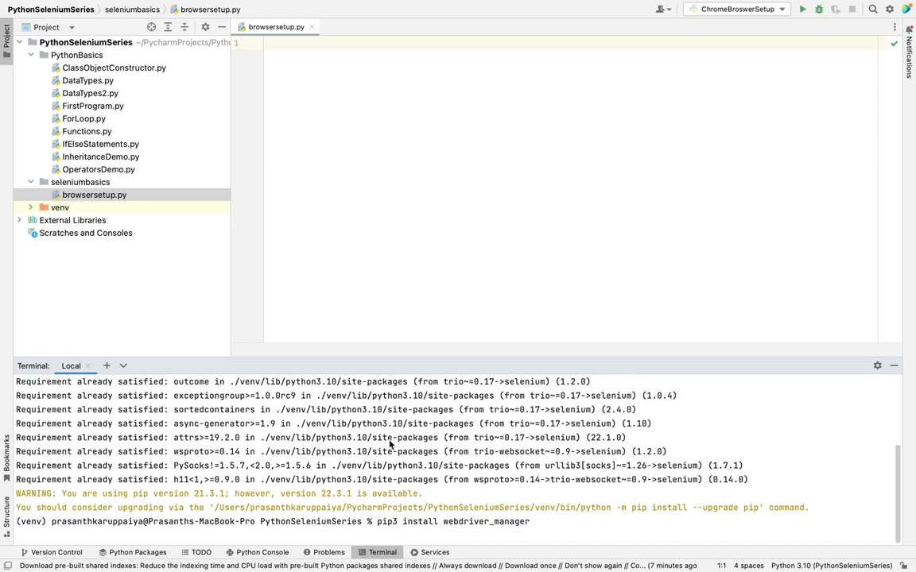
pyautogui.press('Return')
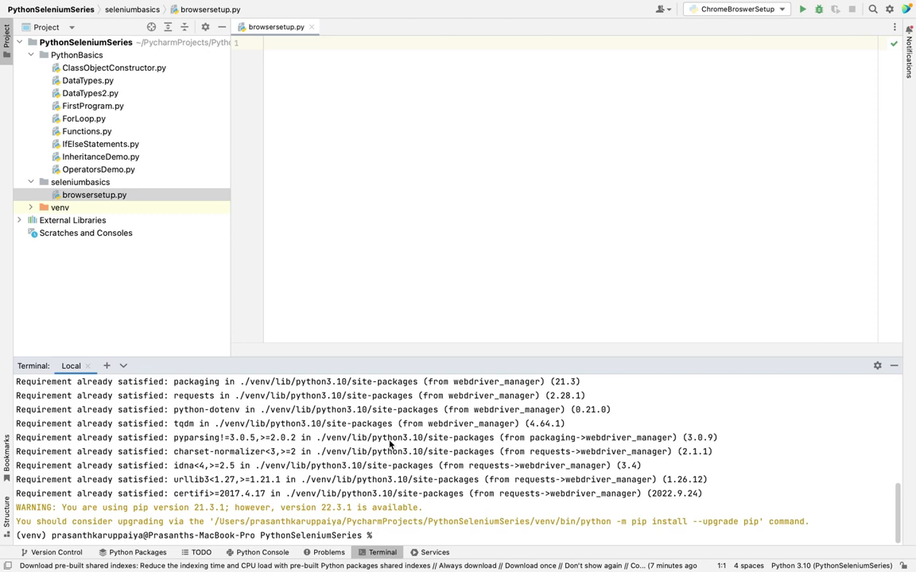
pyautogui.moveTo(366, 95)
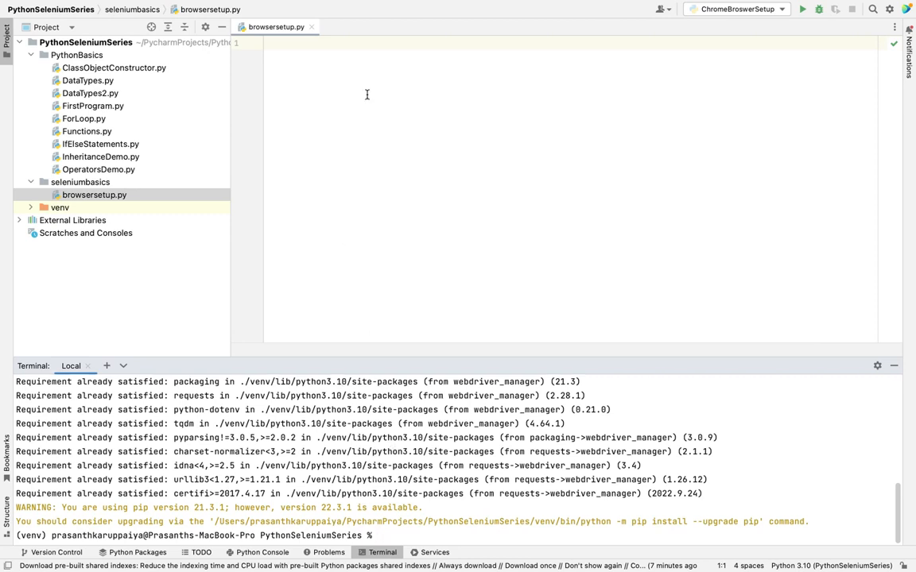
# Step: Write 'from selenium import webdriver' as the first import line
pyautogui.write('from selenium im')
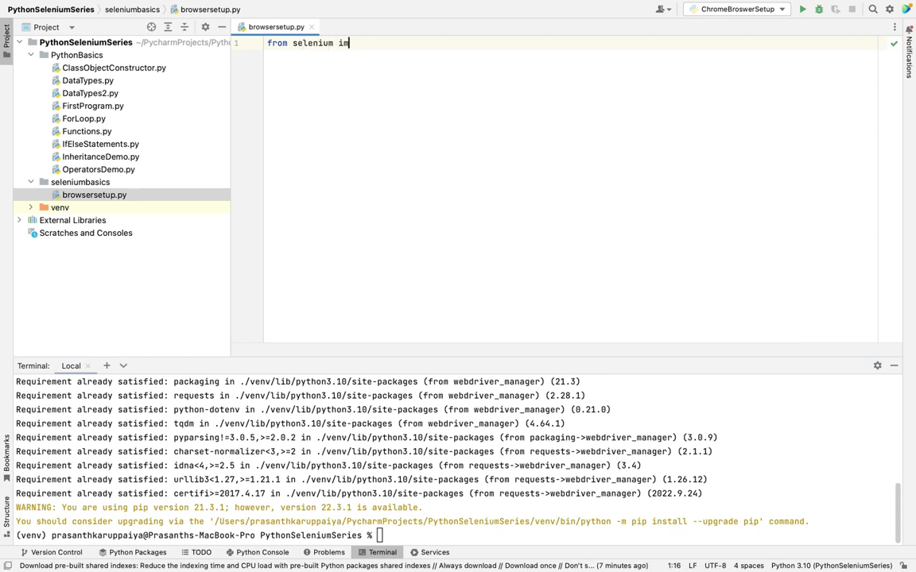
pyautogui.write('port web')
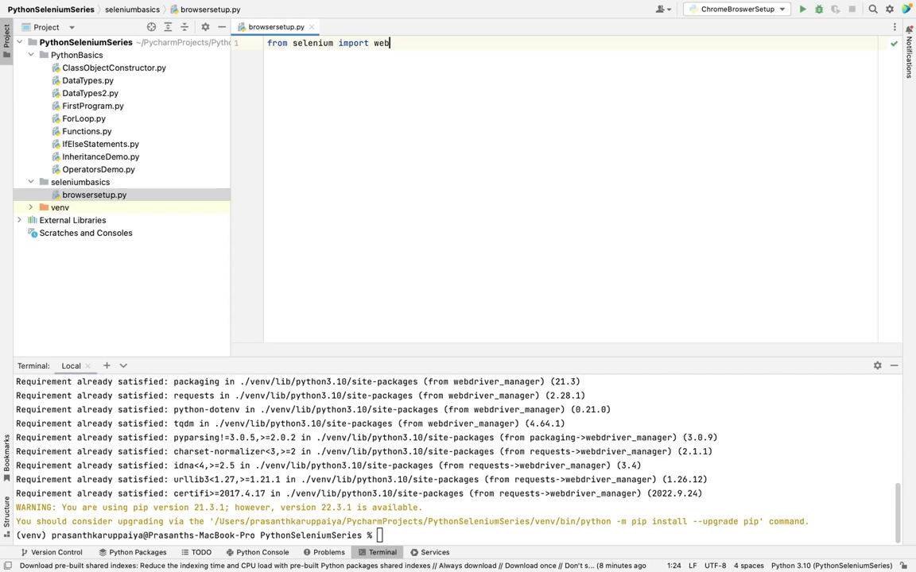
pyautogui.write('driver')
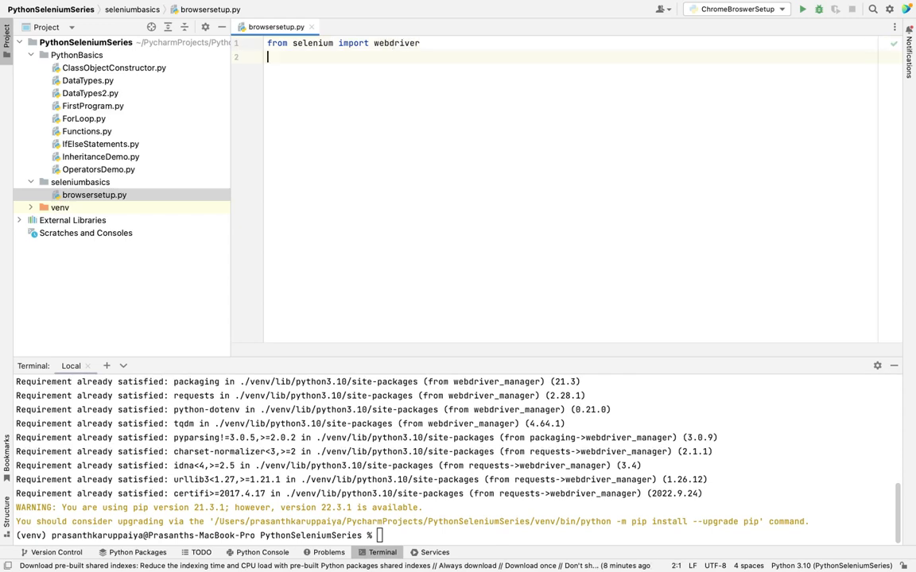
# Step: Add 'from selenium.webdriver.chrome.service import Service' on line 2
pyautogui.write('f')
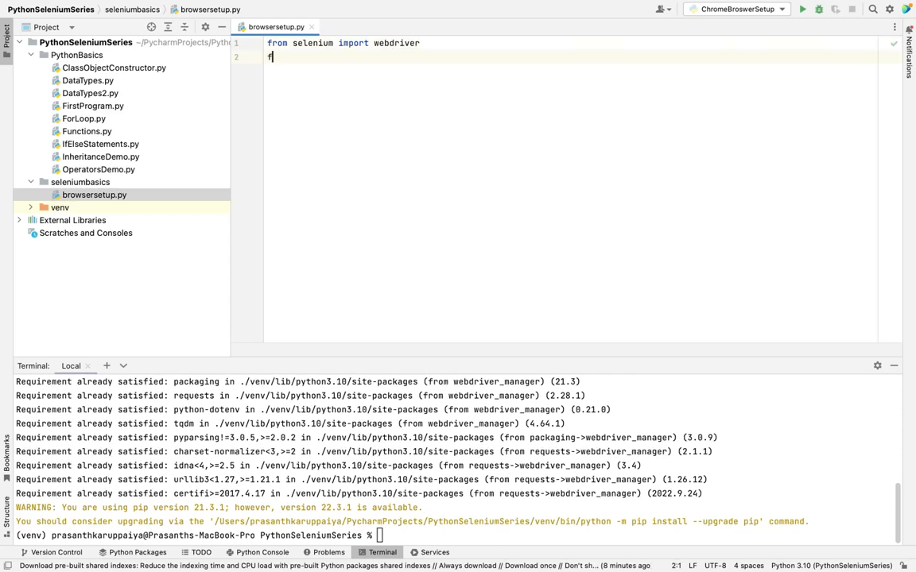
pyautogui.write('rom')
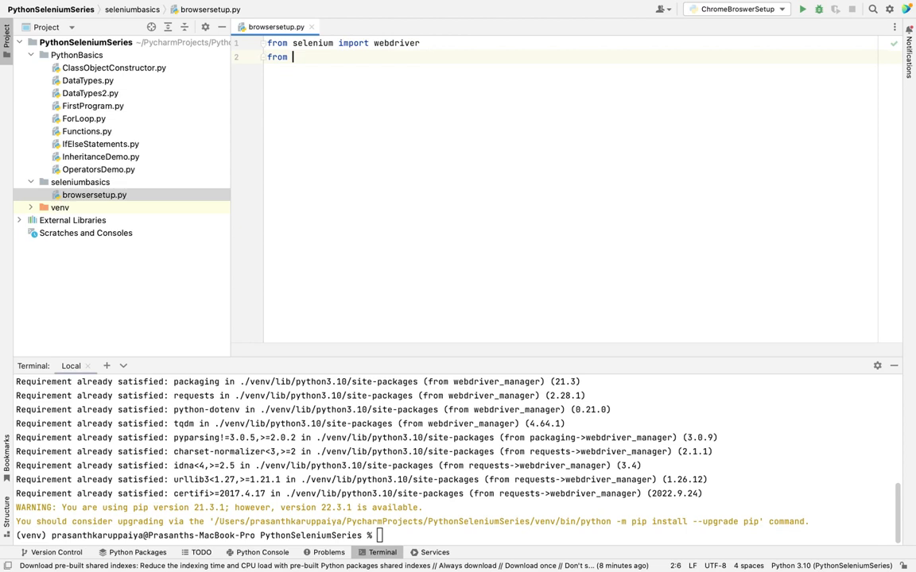
pyautogui.write('sele')
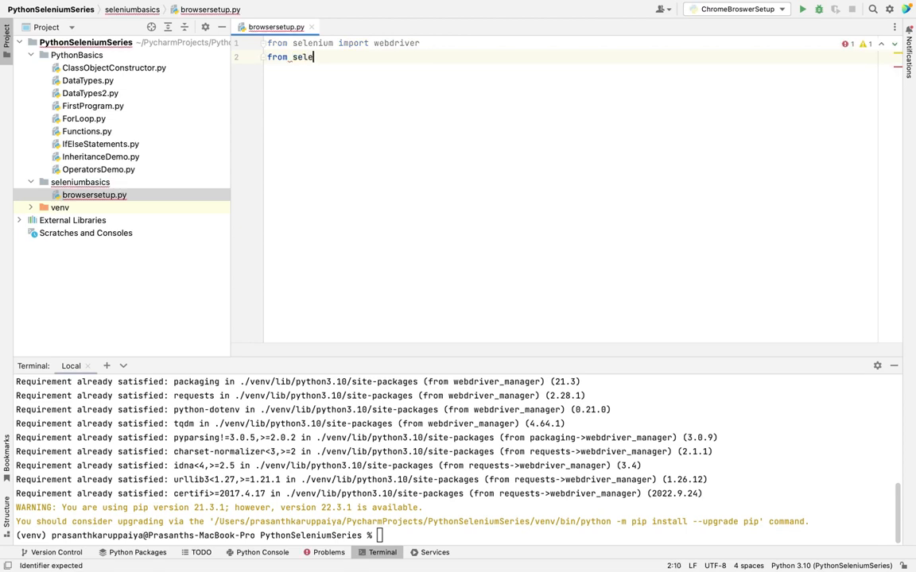
pyautogui.write('nium.')
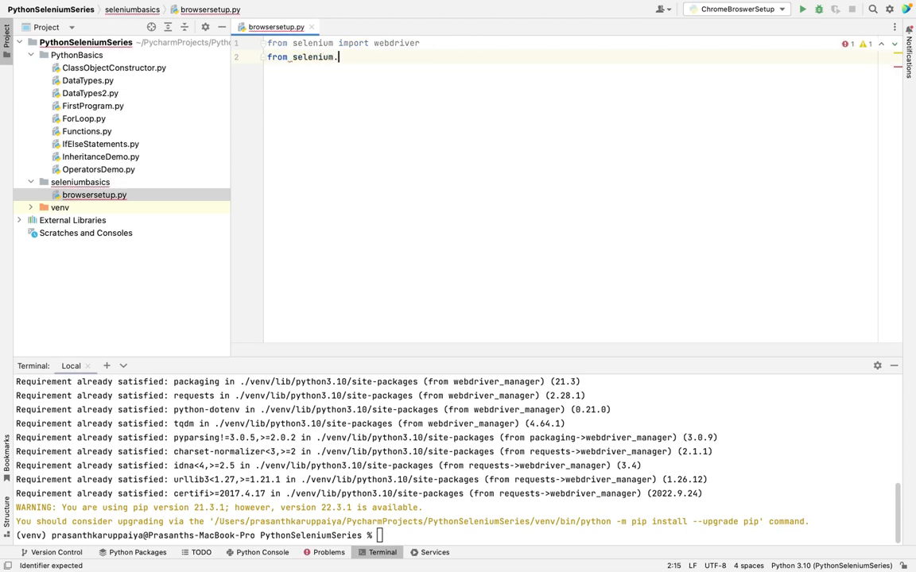
pyautogui.write('webdriver.')
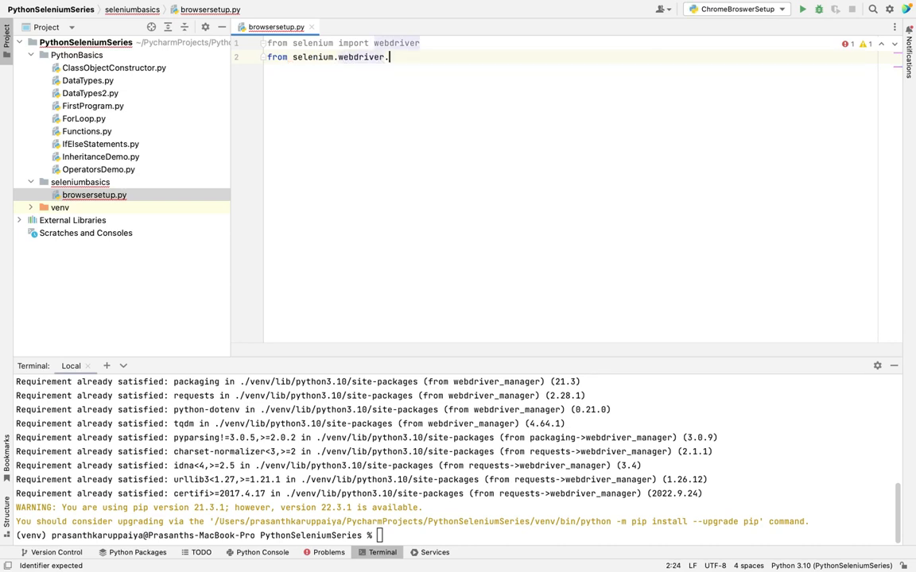
pyautogui.write('c')
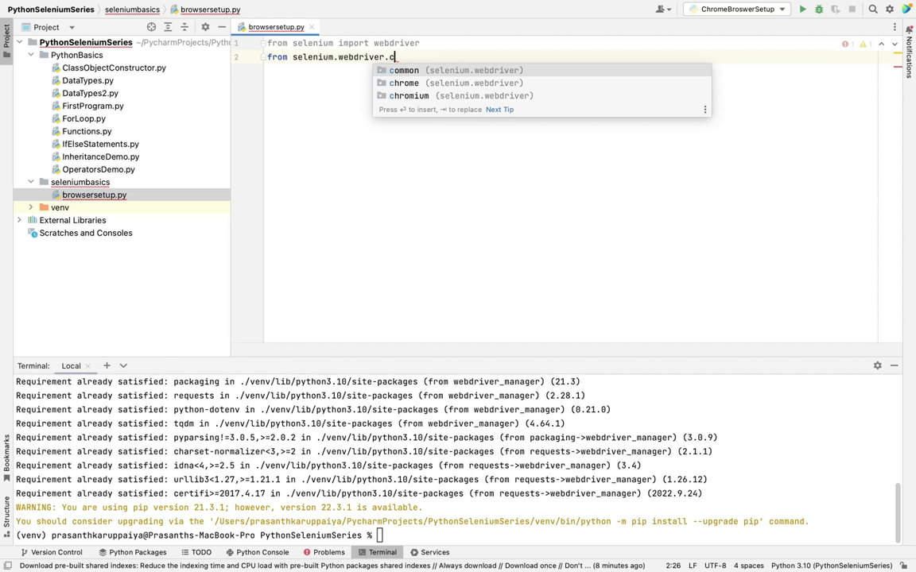
pyautogui.write('hrome.service')
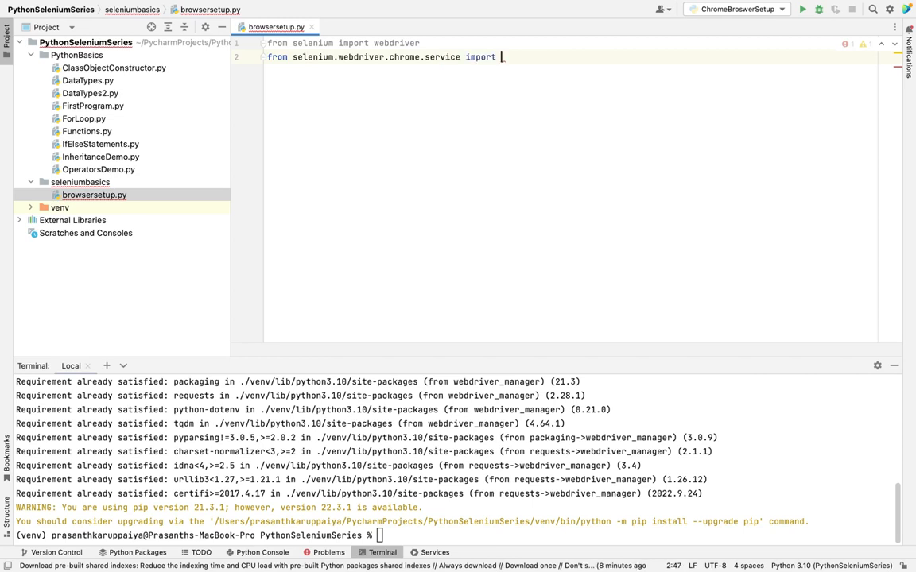
pyautogui.write('impo')
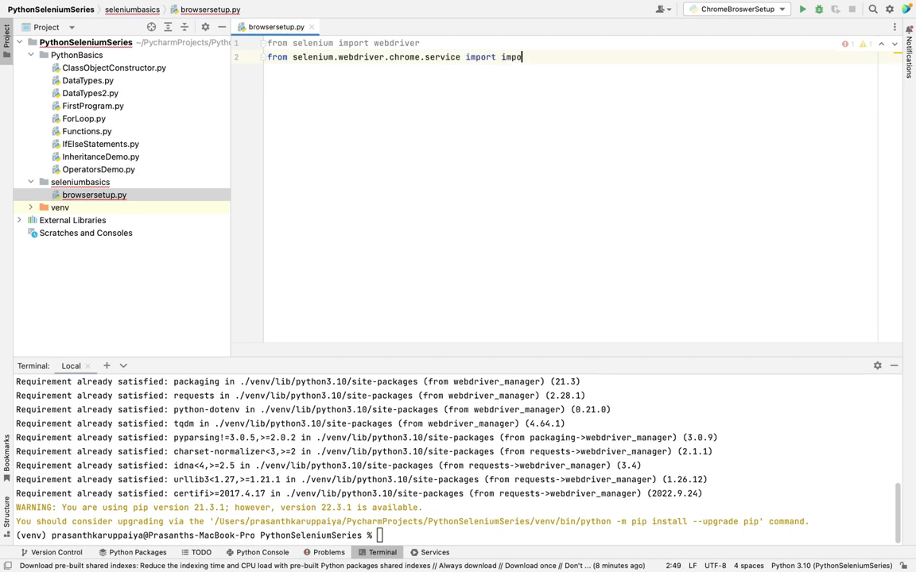
pyautogui.press('Backspace')
pyautogui.write('Ser')
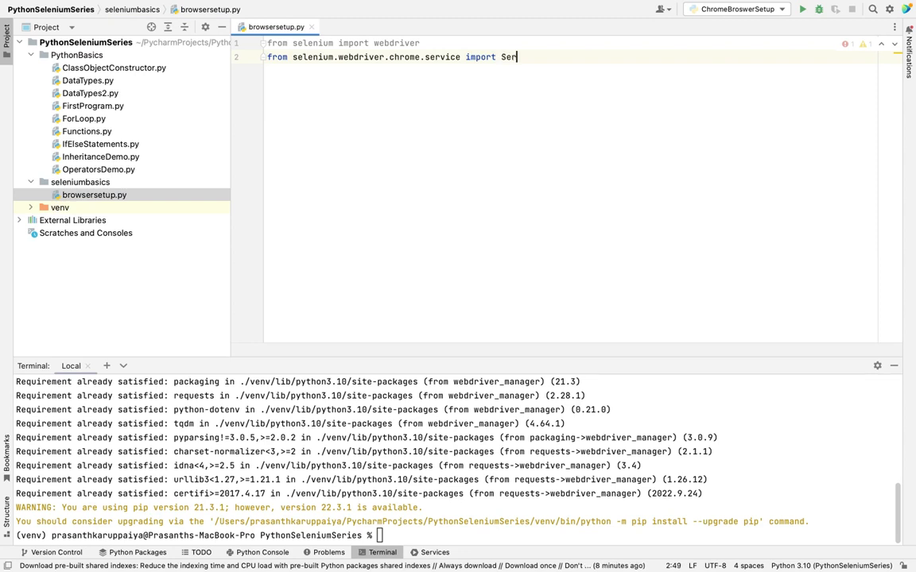
pyautogui.write('vice')
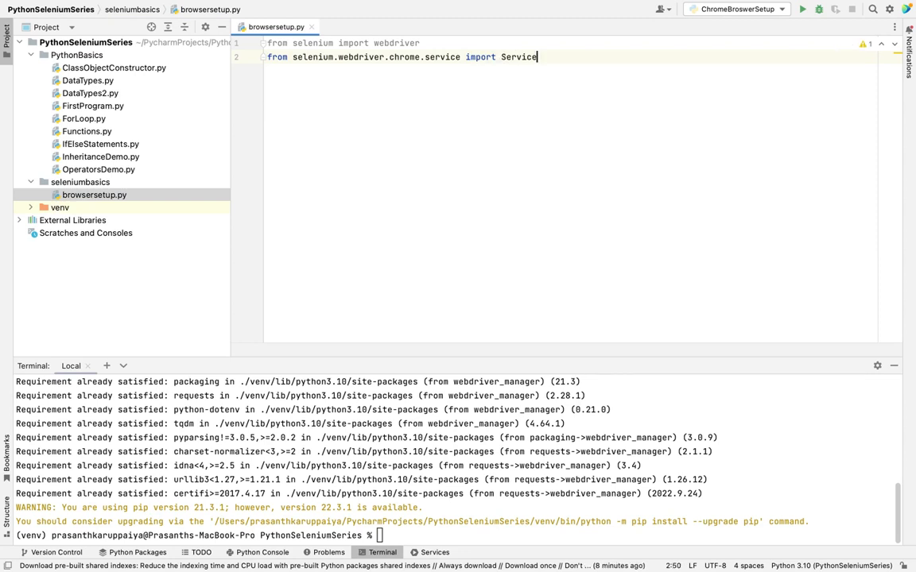
pyautogui.doubleClick(518, 58)
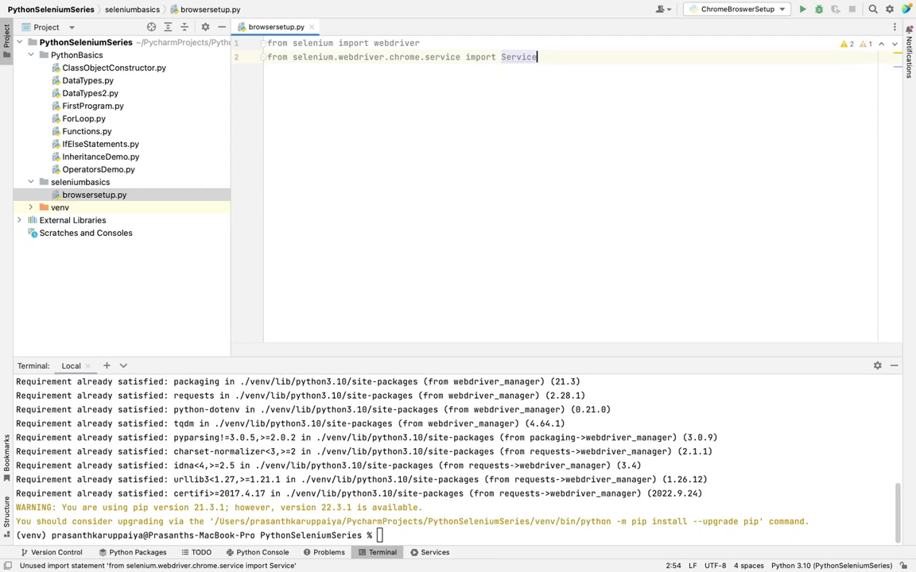
pyautogui.press('enter')
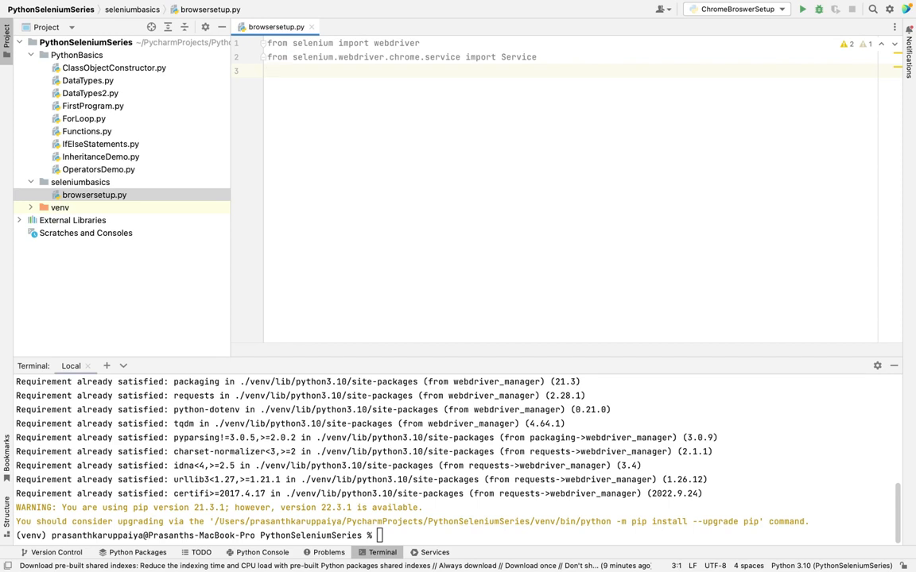
# Step: Add 'from webdriver_manager.chrome import ChromeDriverManager' on line 3, followed by a blank line
pyautogui.write('f')
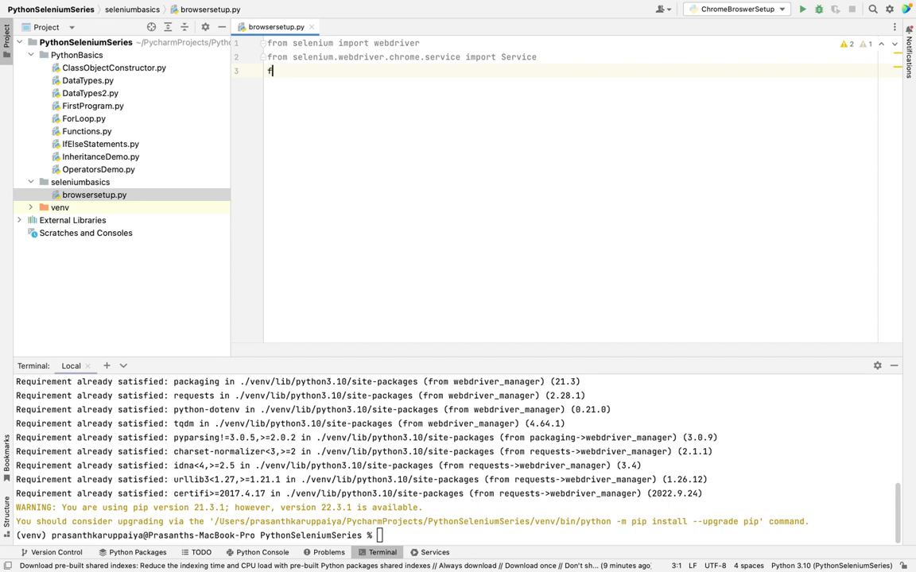
pyautogui.write('from web')
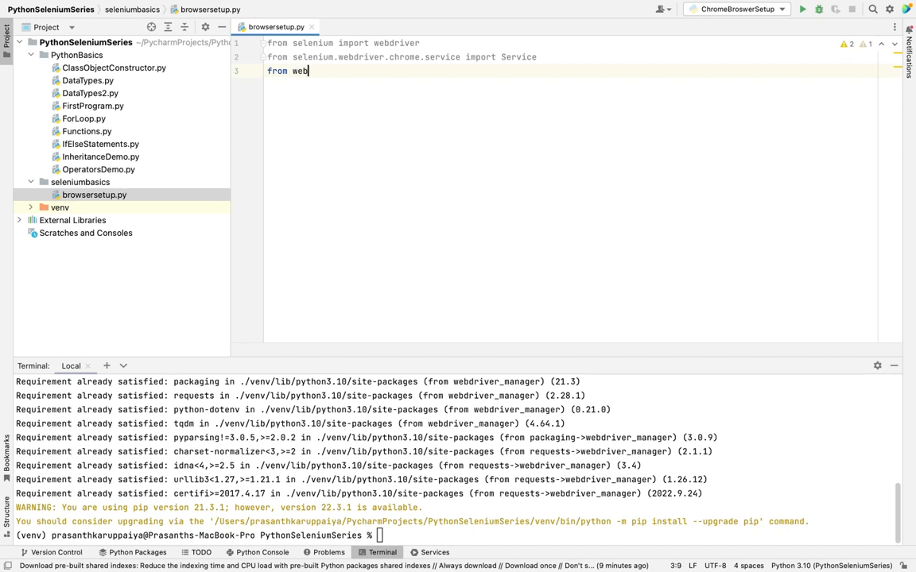
pyautogui.write('driver_manager')
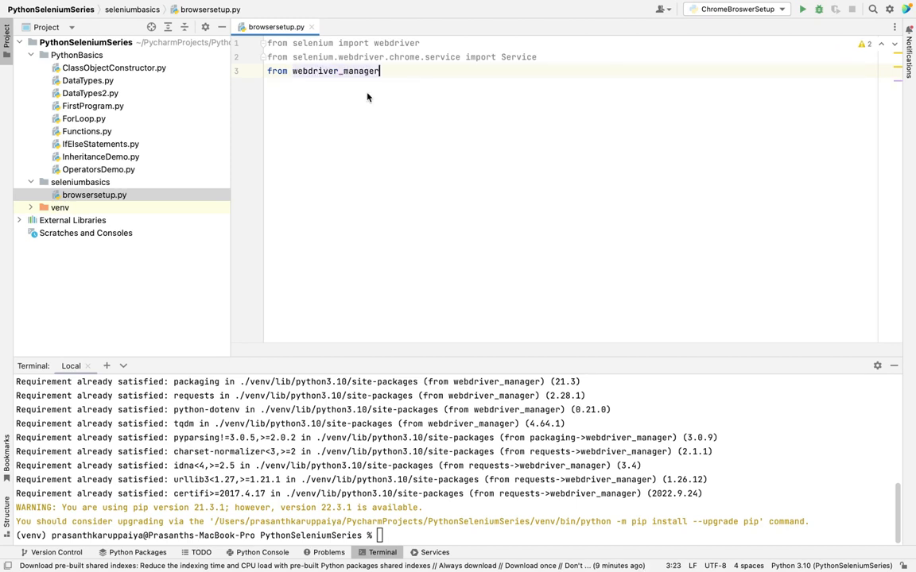
pyautogui.write('/ch')
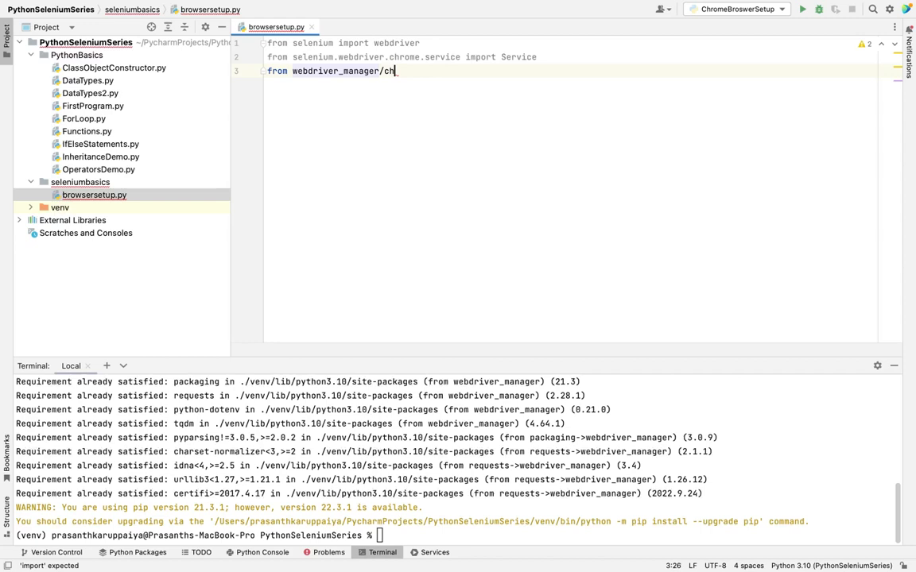
pyautogui.write('chrome import')
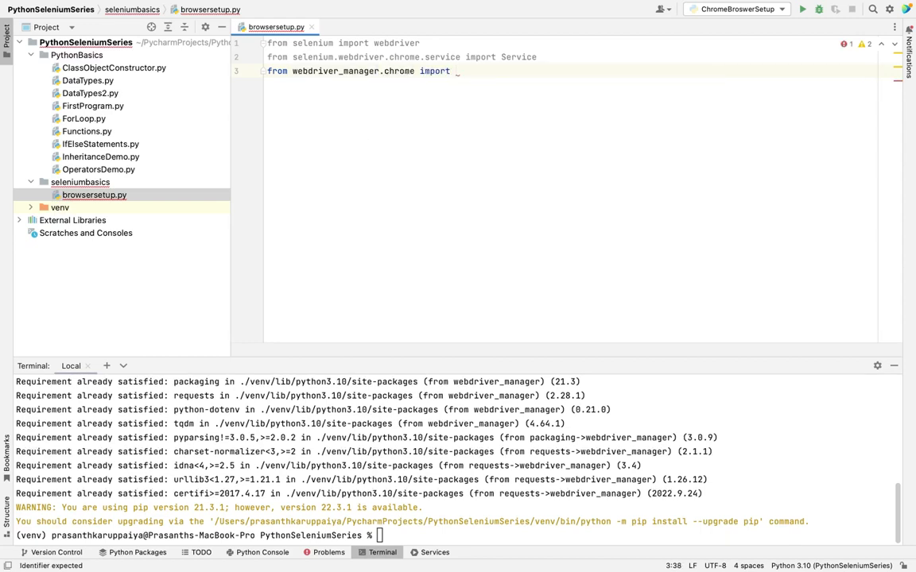
pyautogui.write('ChromeDriverManager')
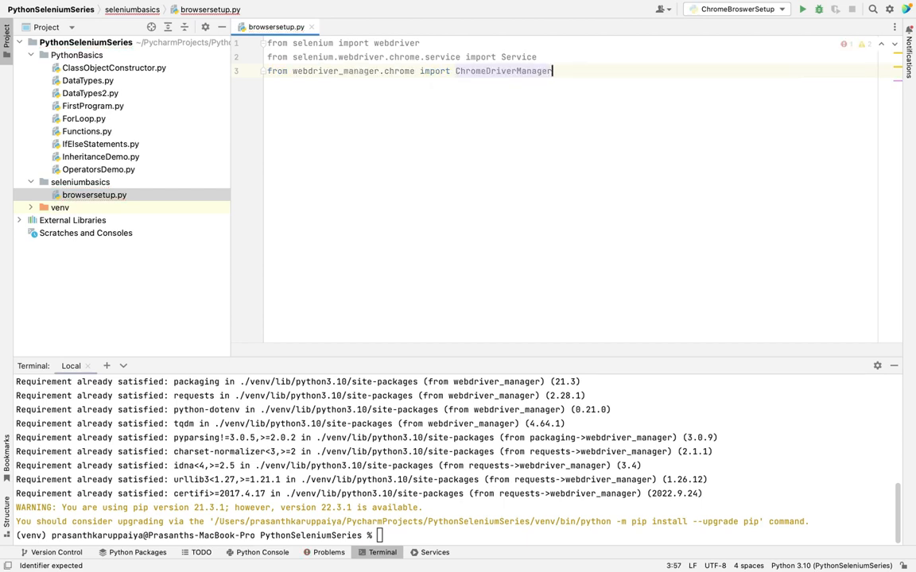
pyautogui.press('enter')
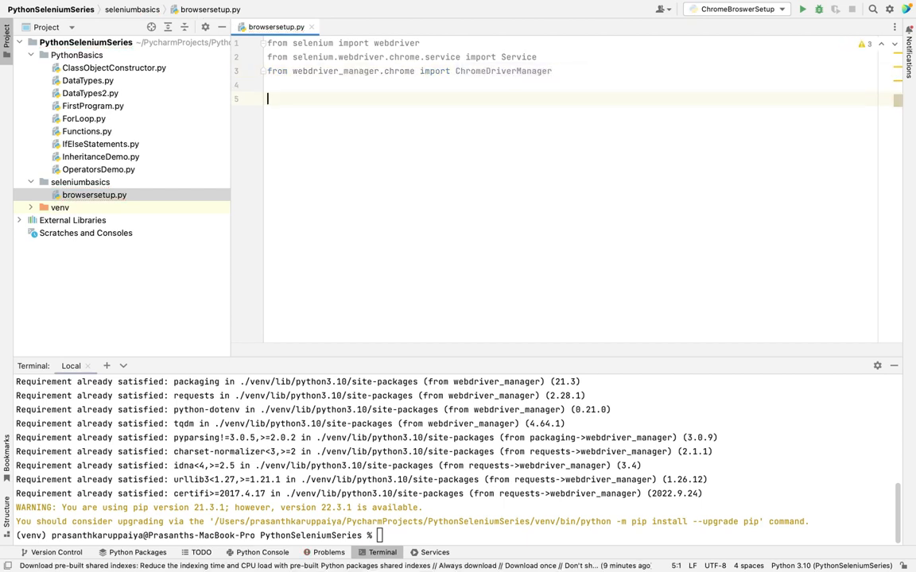
# Step: Write 'driver = webdriver.Chrome(service = Service(ChromeDriverManager().install()))' on line 5
pyautogui.write('driver =')
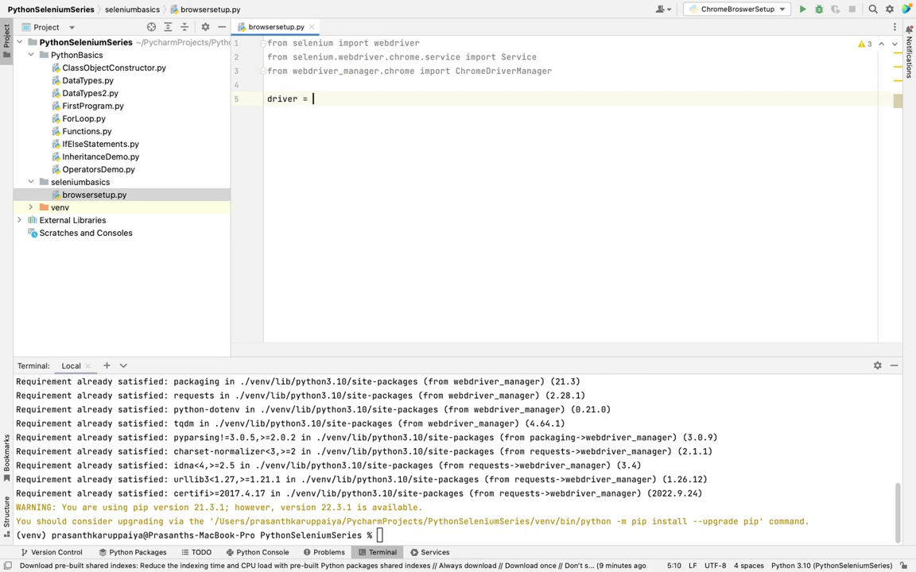
pyautogui.write('web')
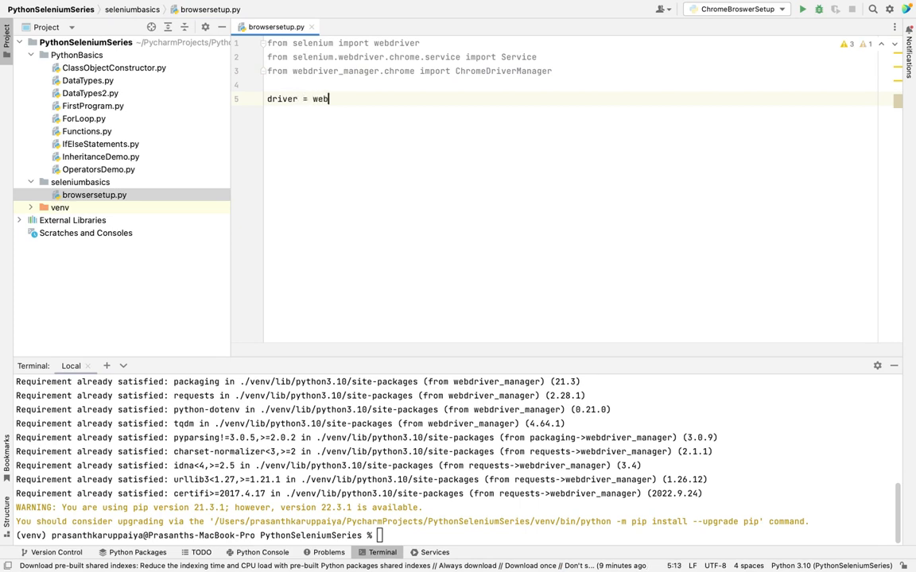
pyautogui.write('driver_manager')
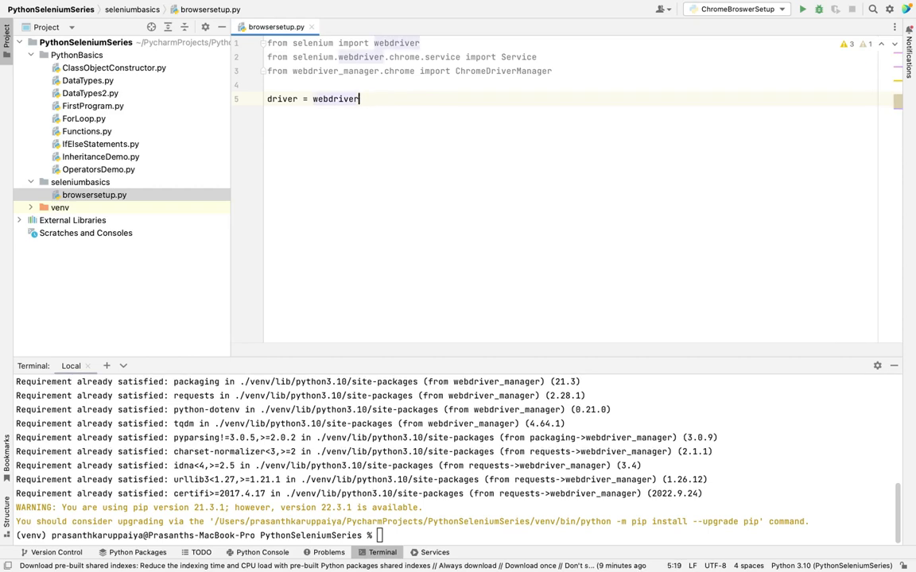
pyautogui.write('.Ch')
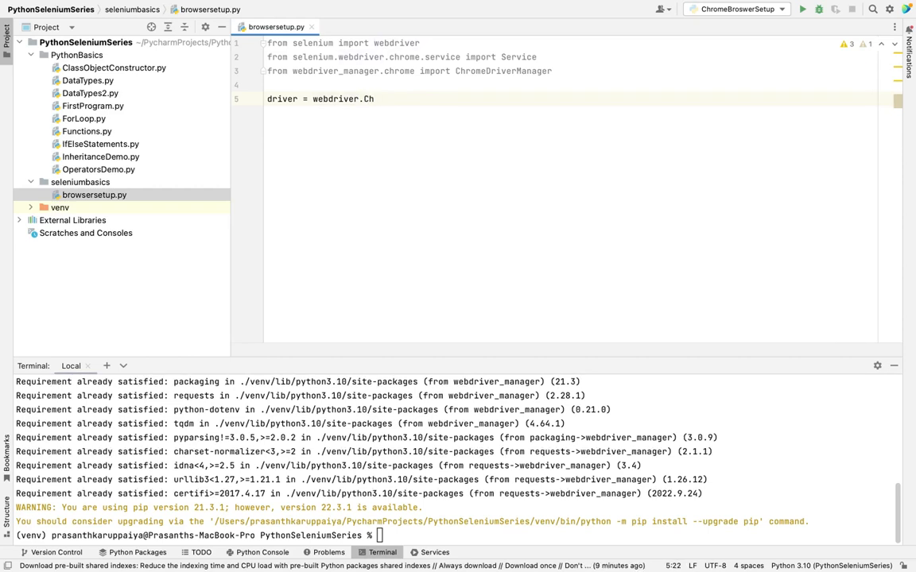
pyautogui.write('rome')
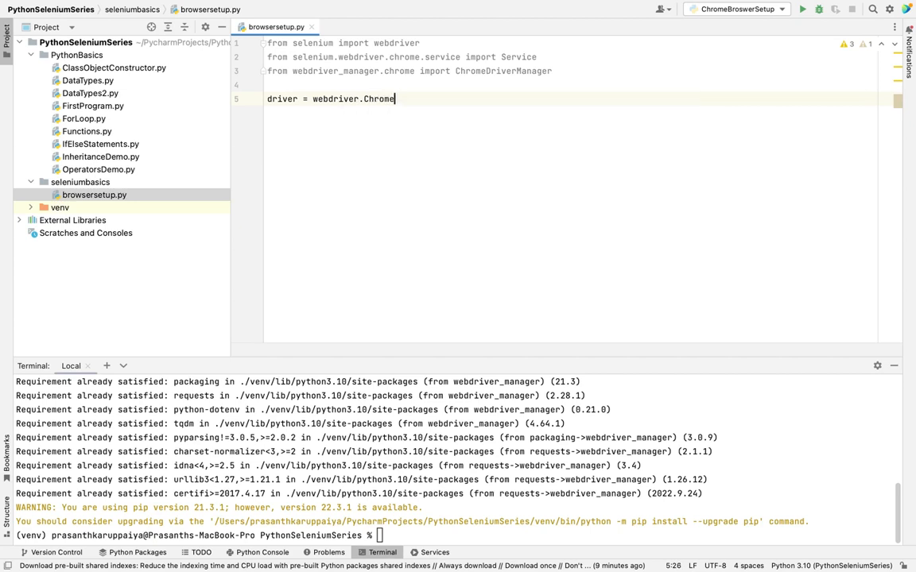
pyautogui.write('(service = Ser')
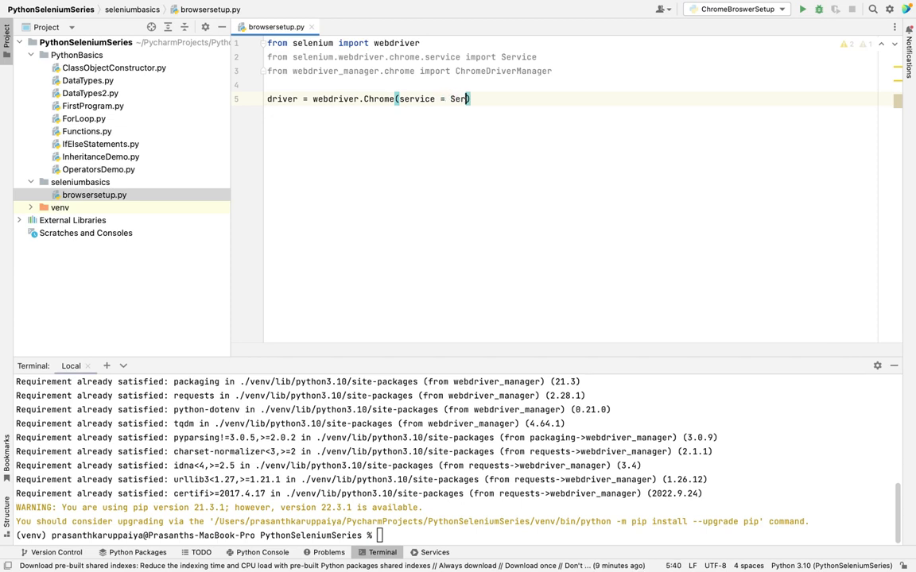
pyautogui.write('Ser')
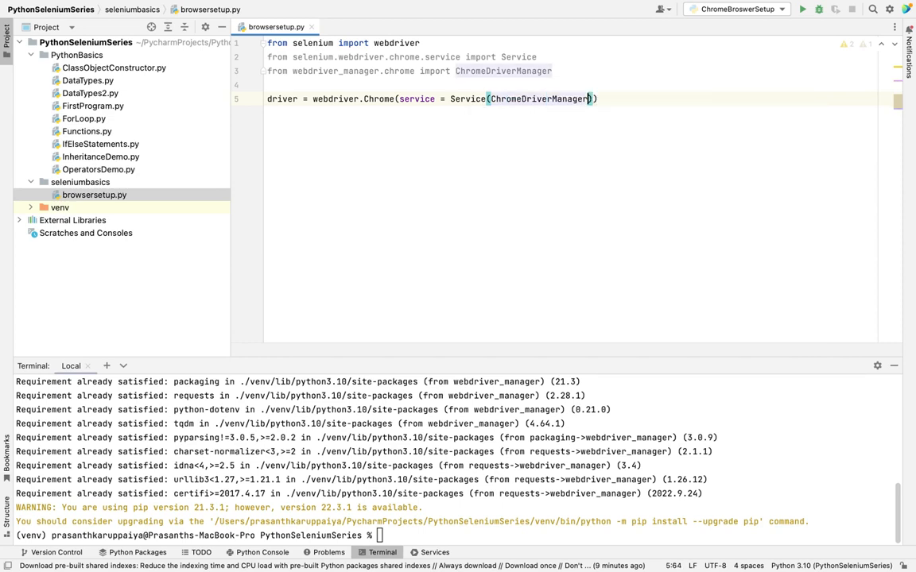
pyautogui.write('().install(')
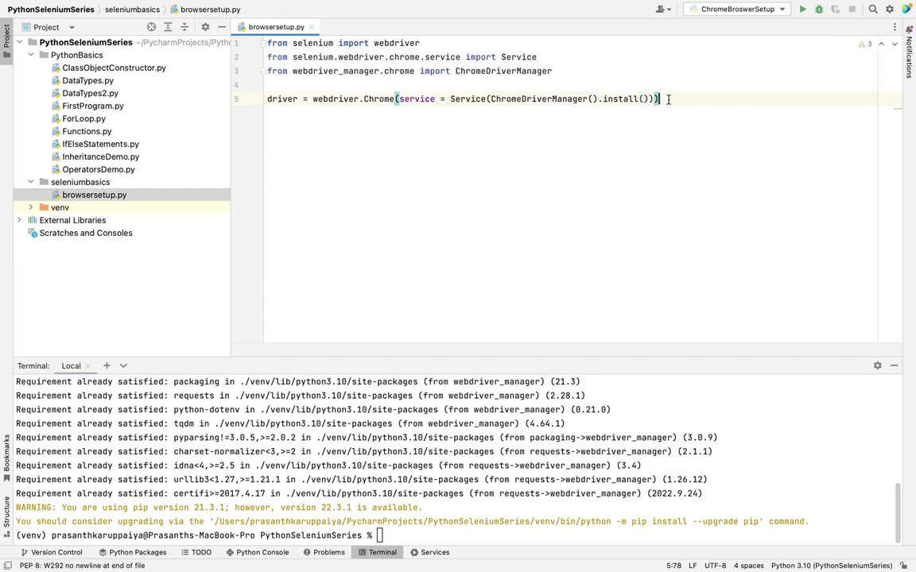
pyautogui.press('enter')
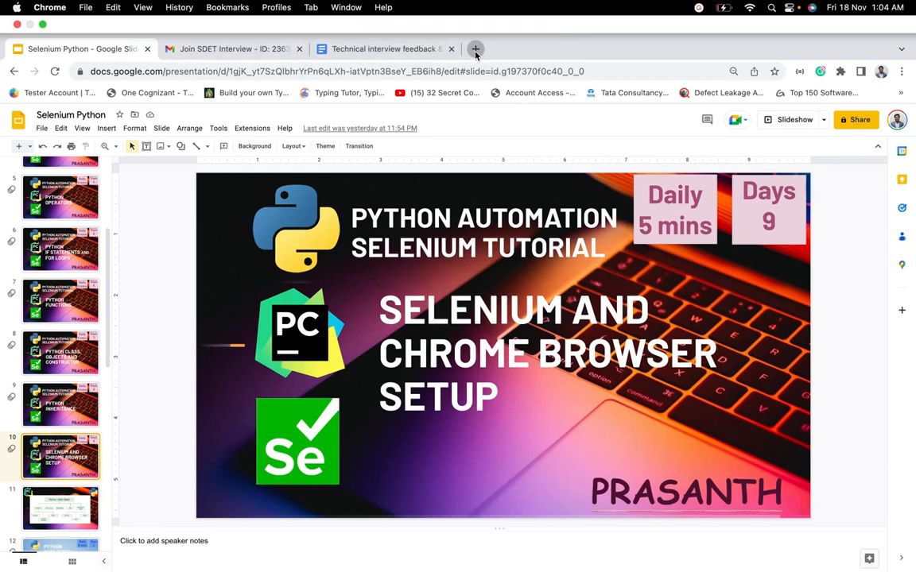
pyautogui.click(475, 49)
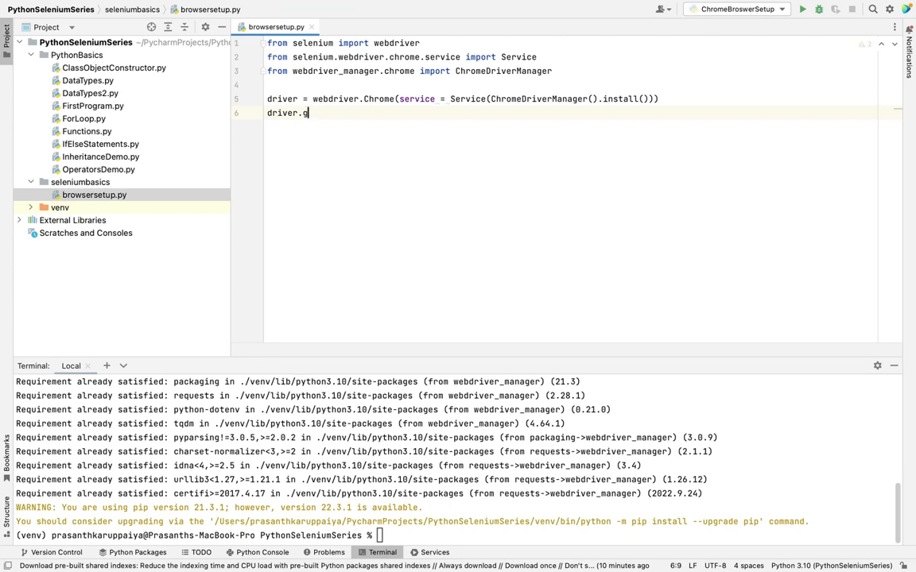
pyautogui.write('et()')
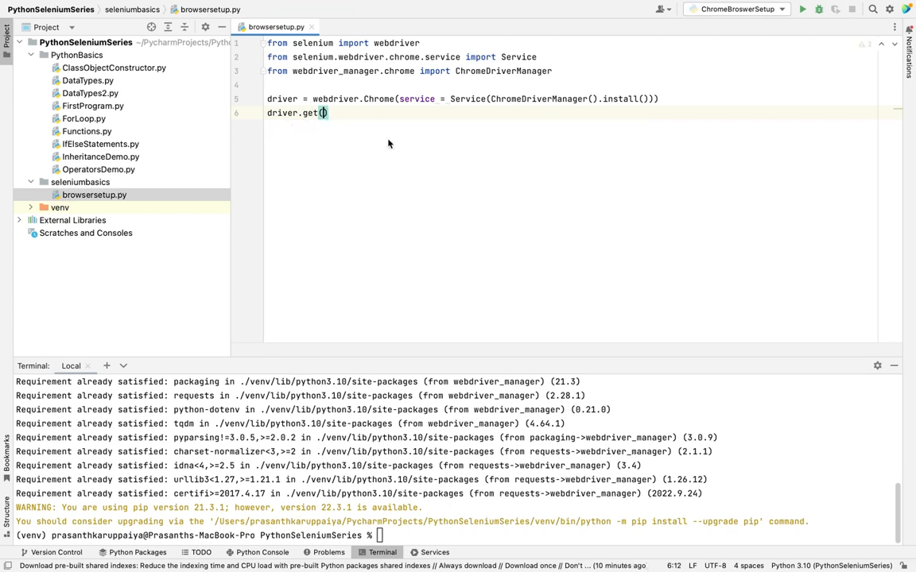
pyautogui.write('"https://www.google.com/"')
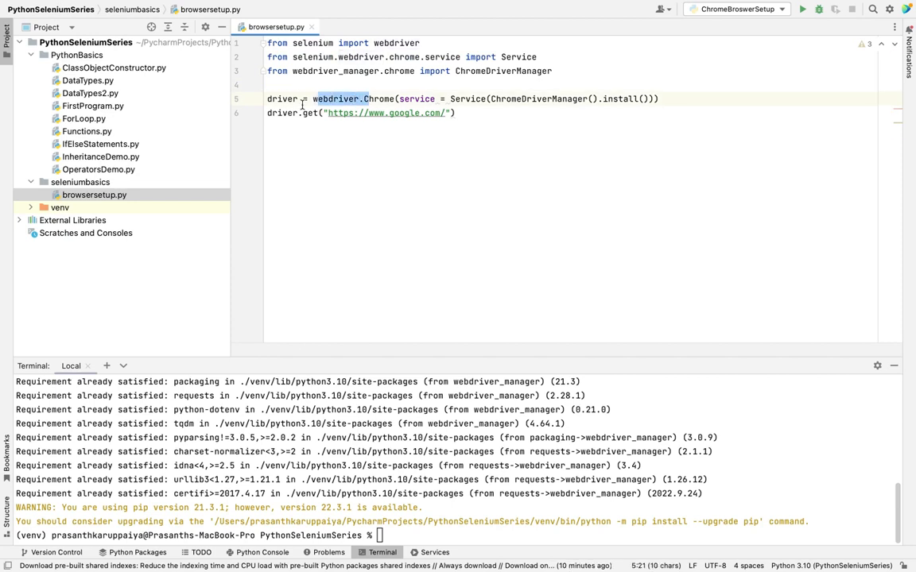
pyautogui.doubleClick(283, 99)
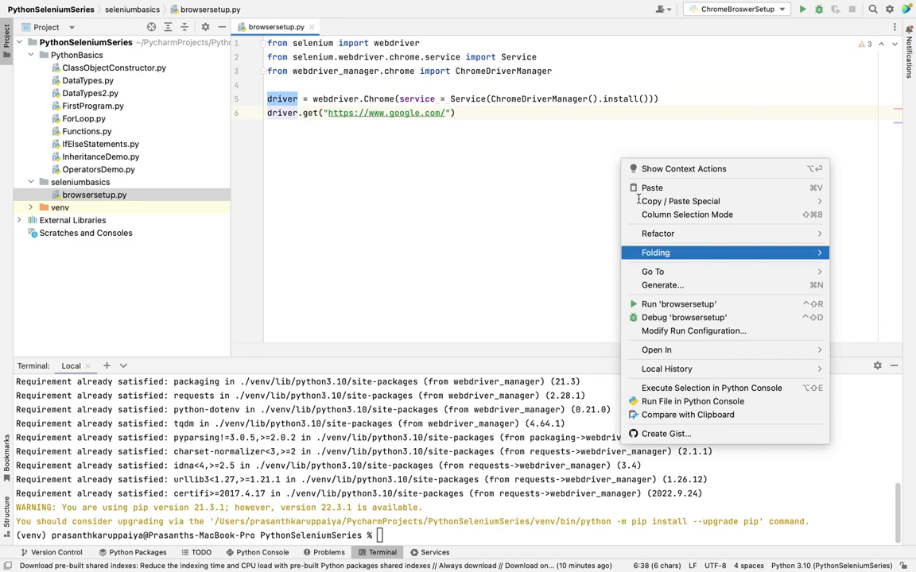
# Step: Run browsersetup.py via Run 'browsersetup' from the editor context menu
pyautogui.click(656, 309)
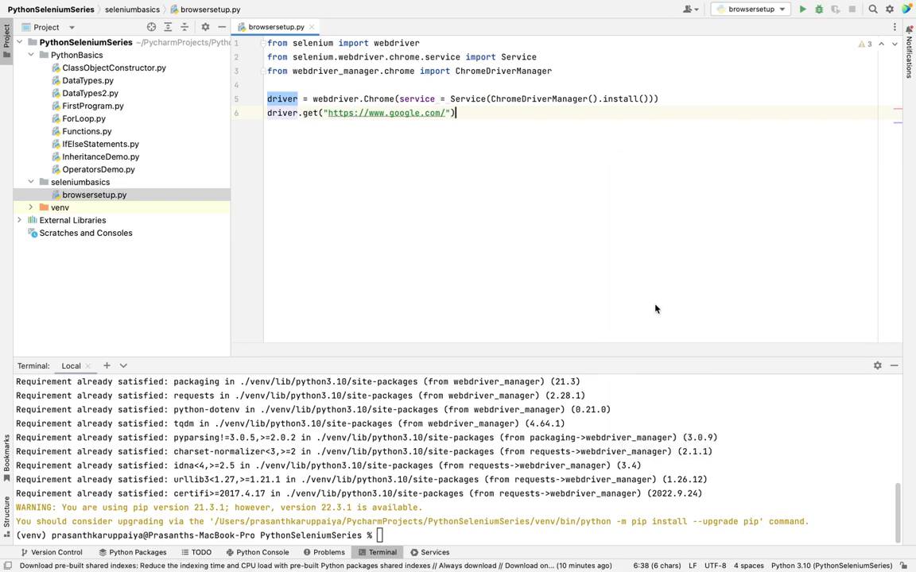
pyautogui.click(801, 10)
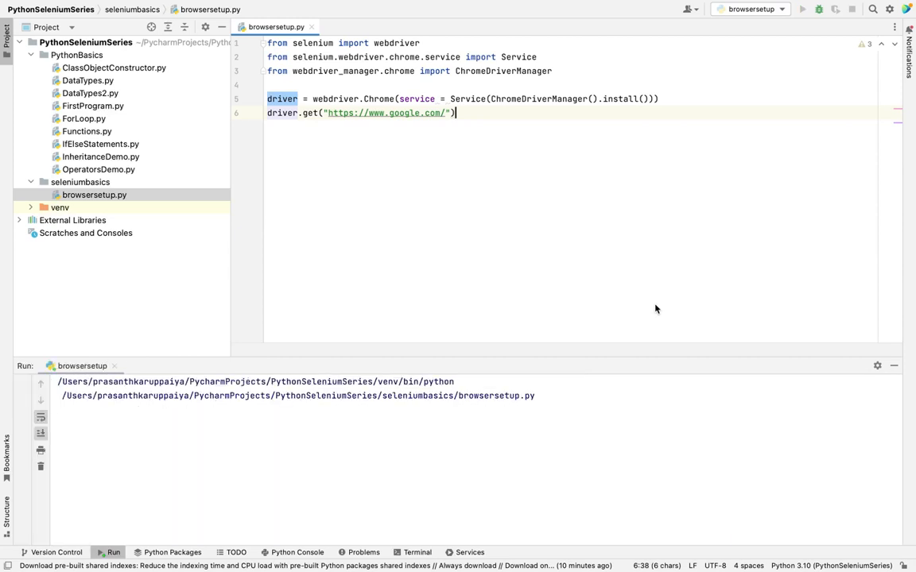